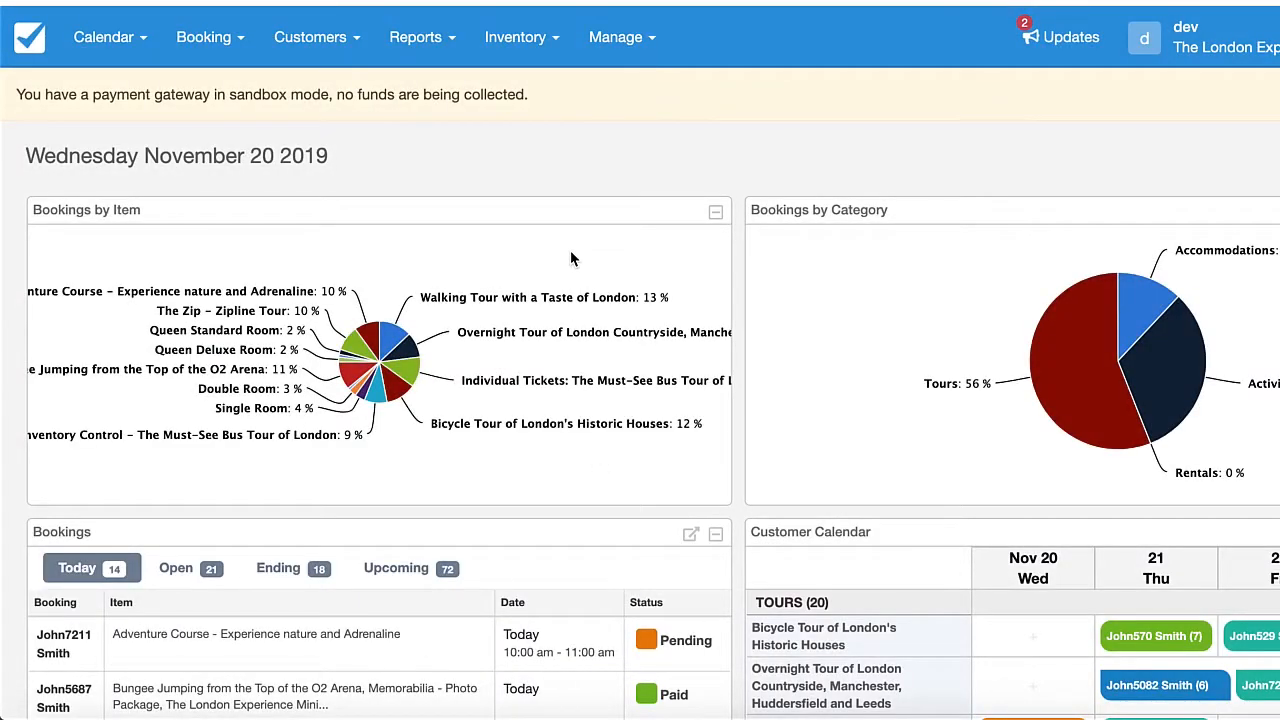
mouse_move(540, 220)
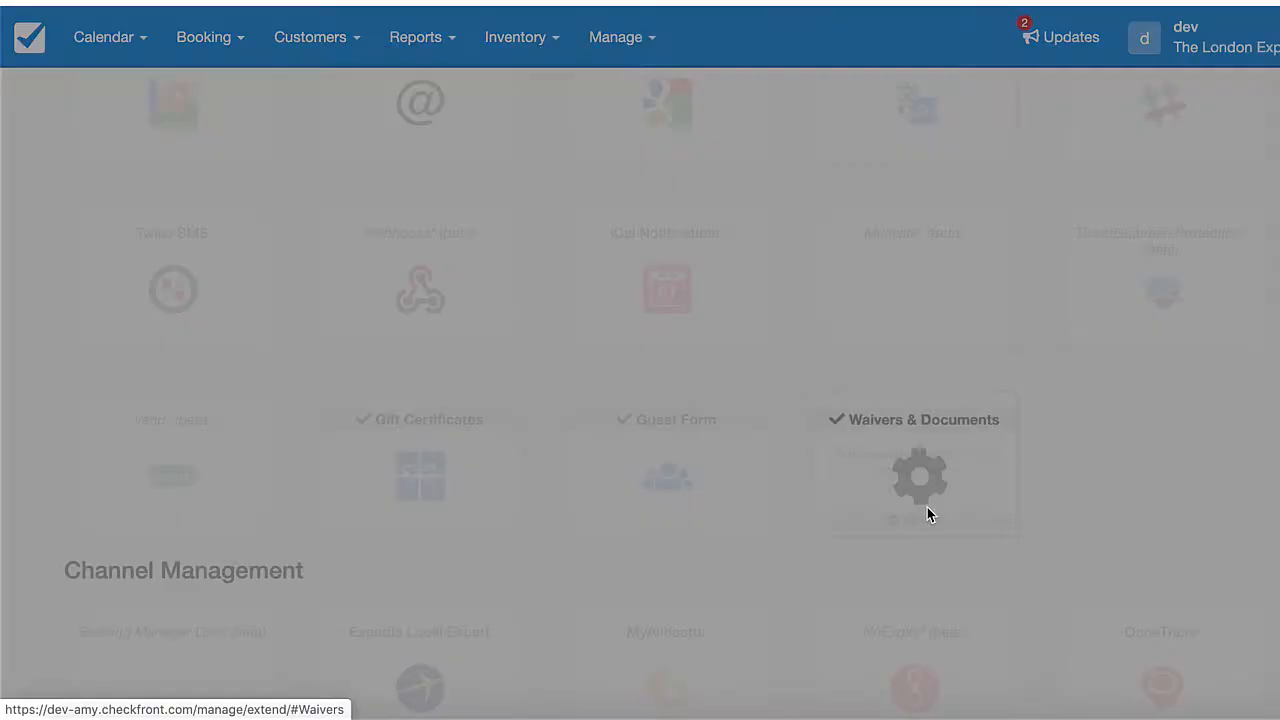
Step: Enter the Waivers & Documents manager via its add-on setup dialog
left_click(912, 476)
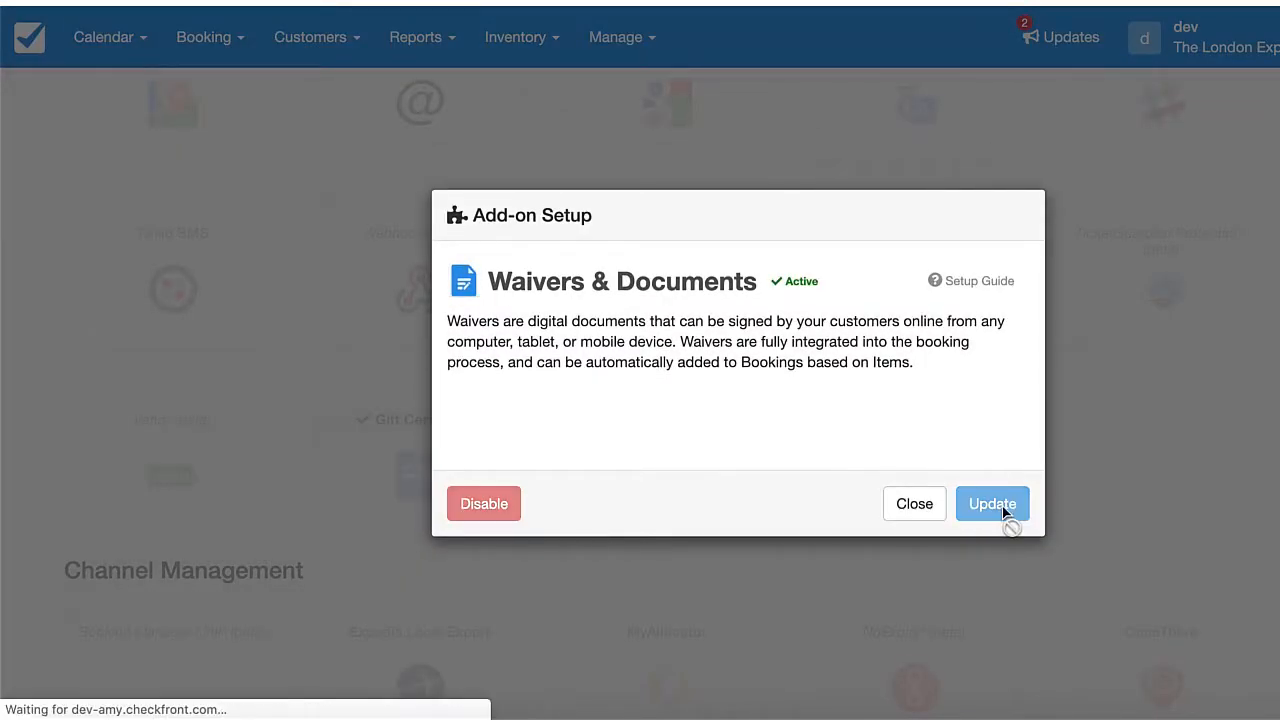
left_click(992, 504)
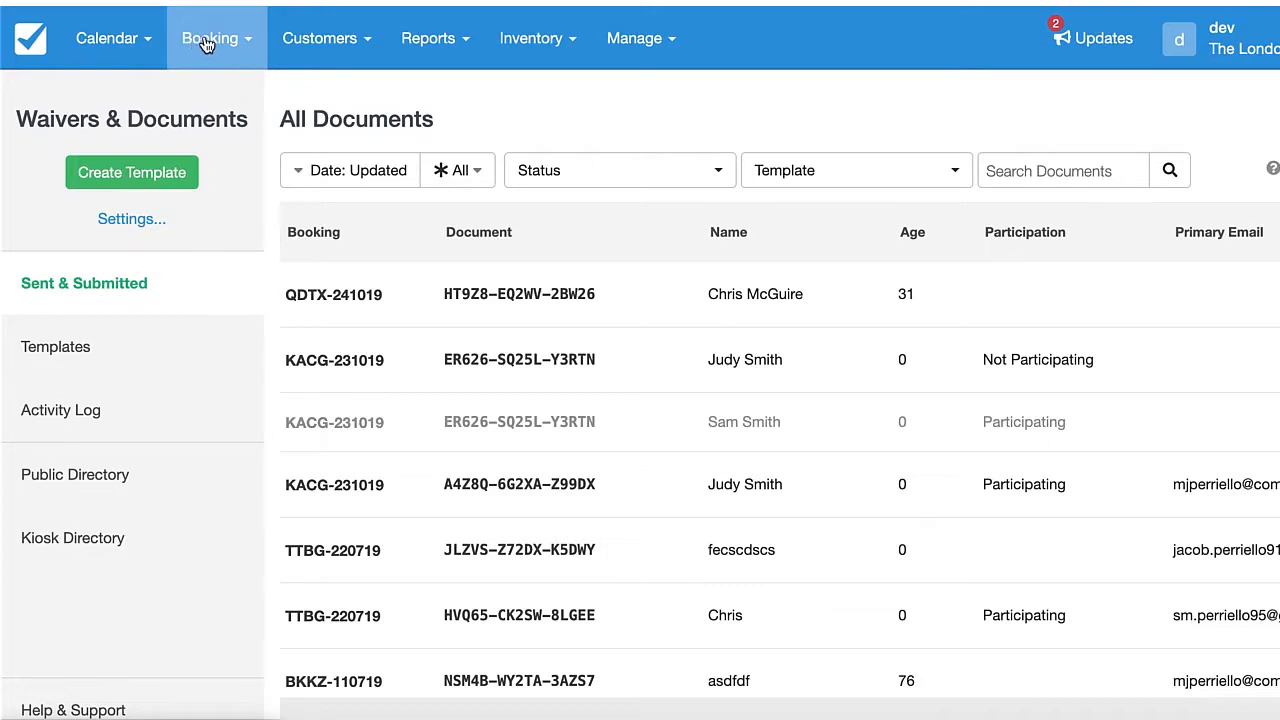
Step: View the waiver Templates list, then the Document Activity Log of recent events
left_click(212, 38)
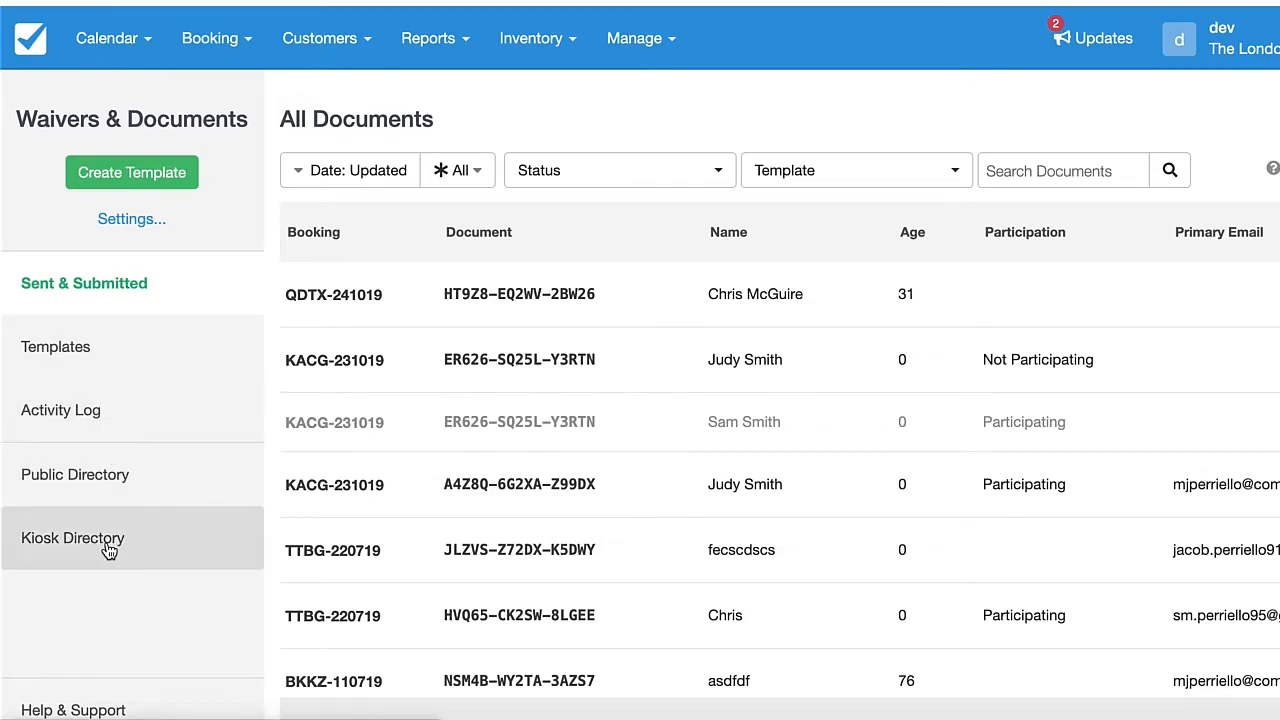
mouse_move(616, 294)
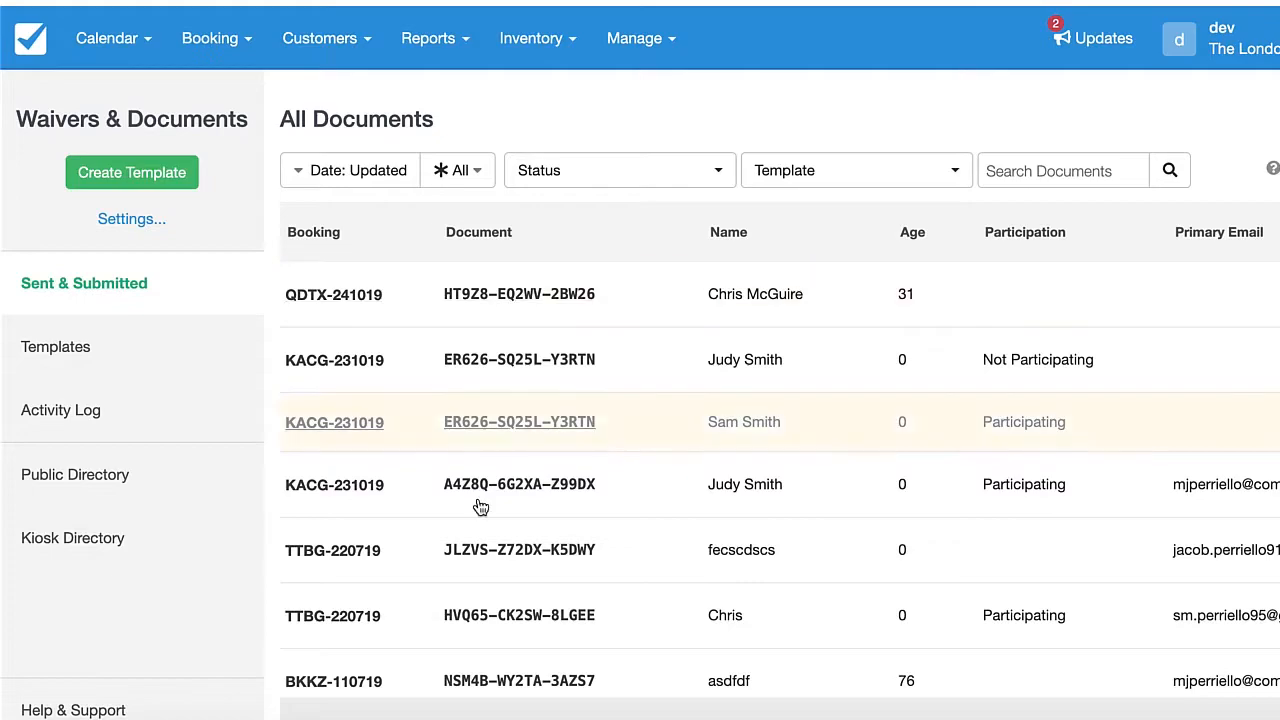
left_click(56, 346)
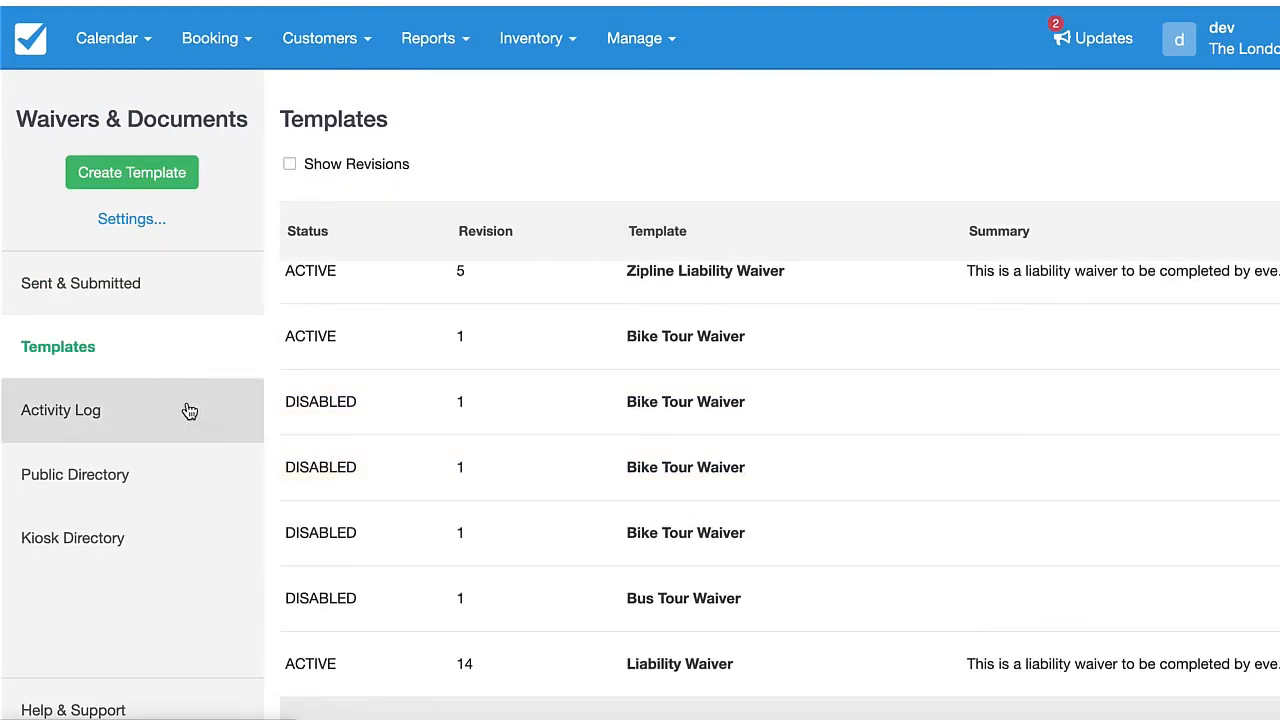
left_click(60, 410)
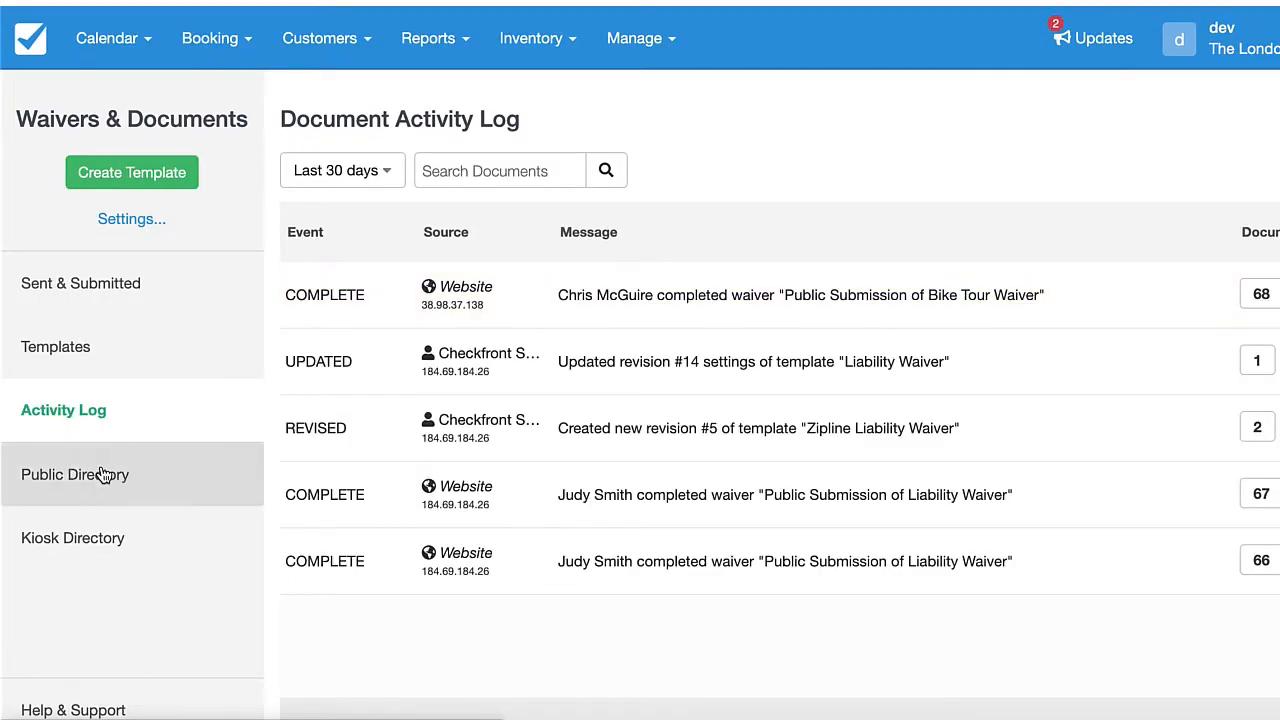
left_click(76, 474)
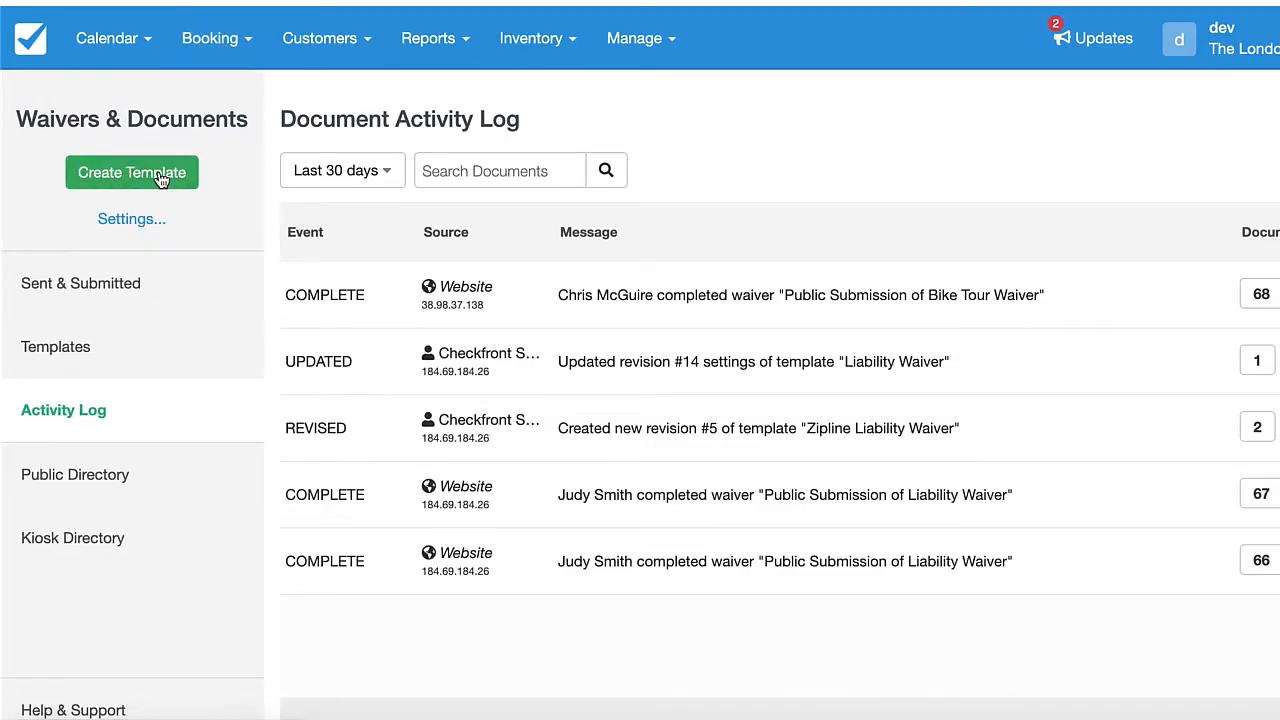
Step: Create a new waiver template titled 'Tester' and continue to its editor
left_click(132, 172)
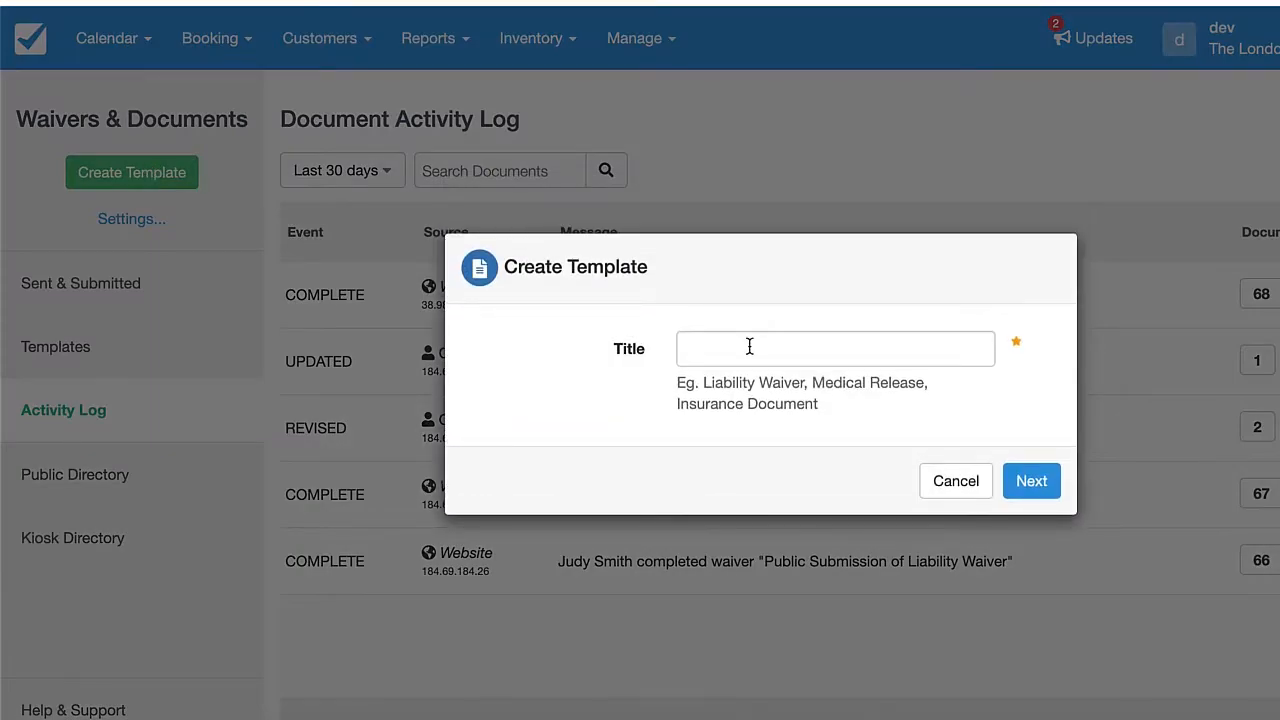
type("Tester")
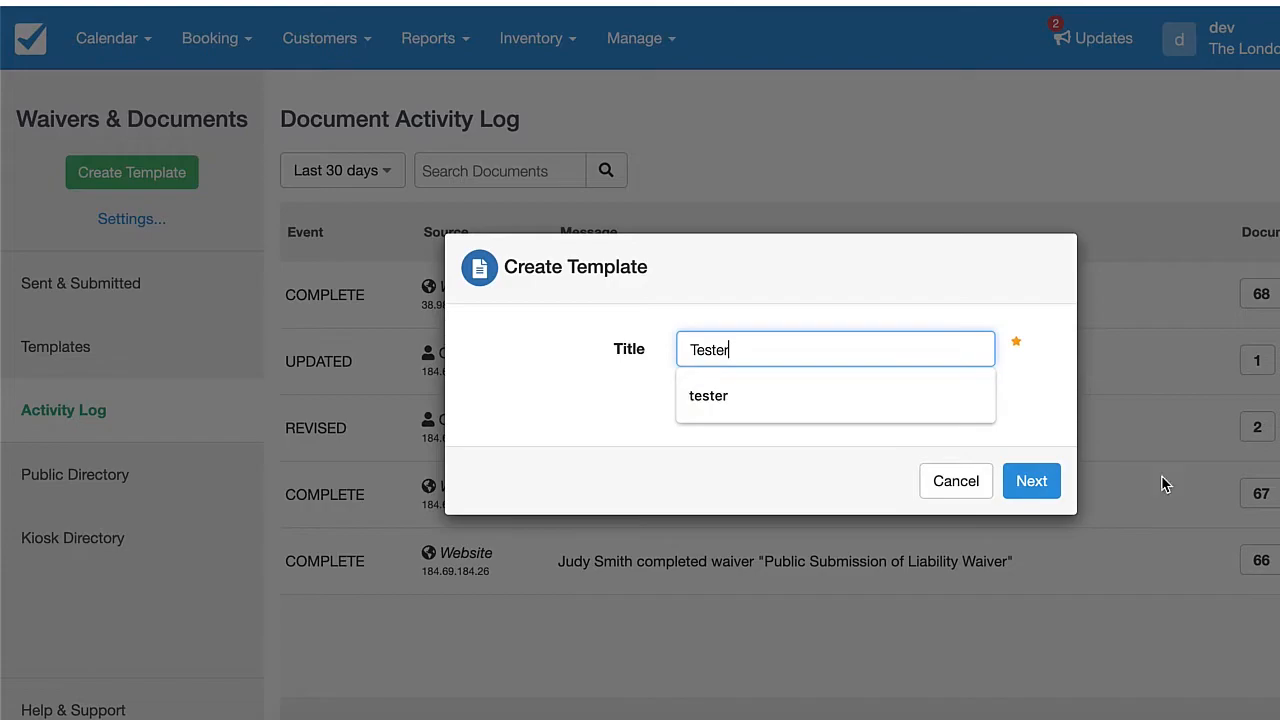
left_click(1032, 480)
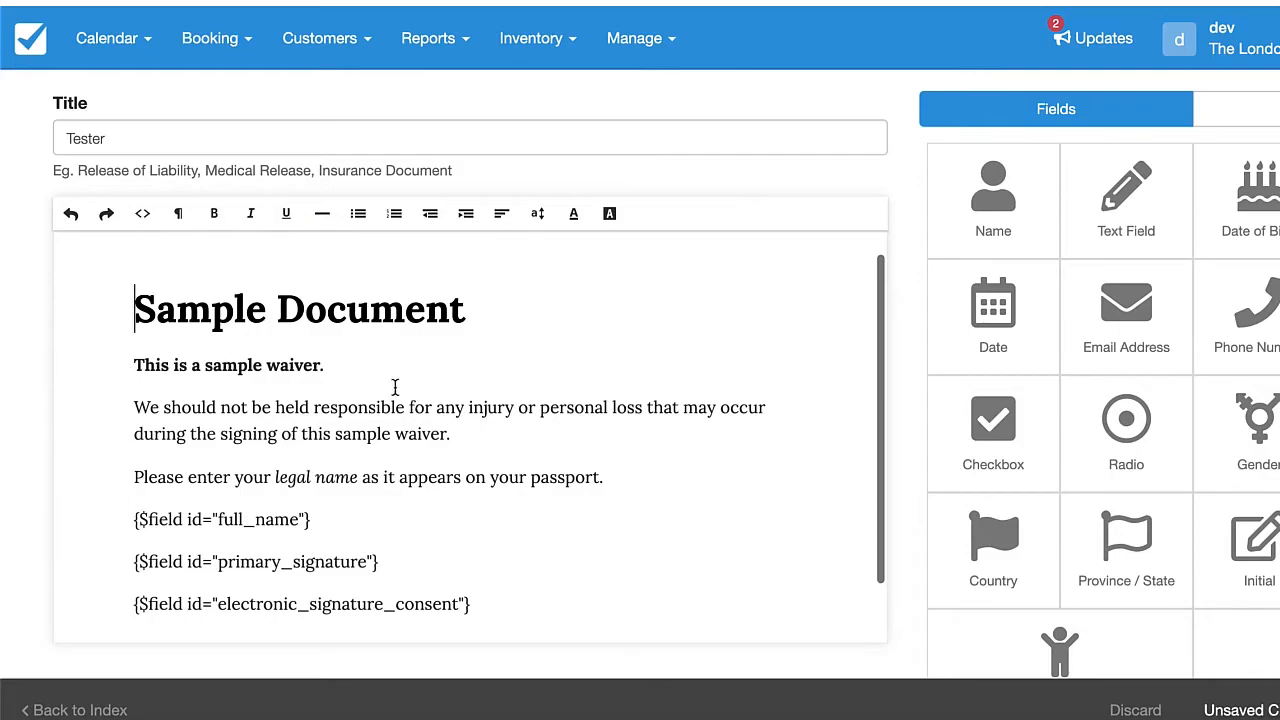
mouse_move(456, 404)
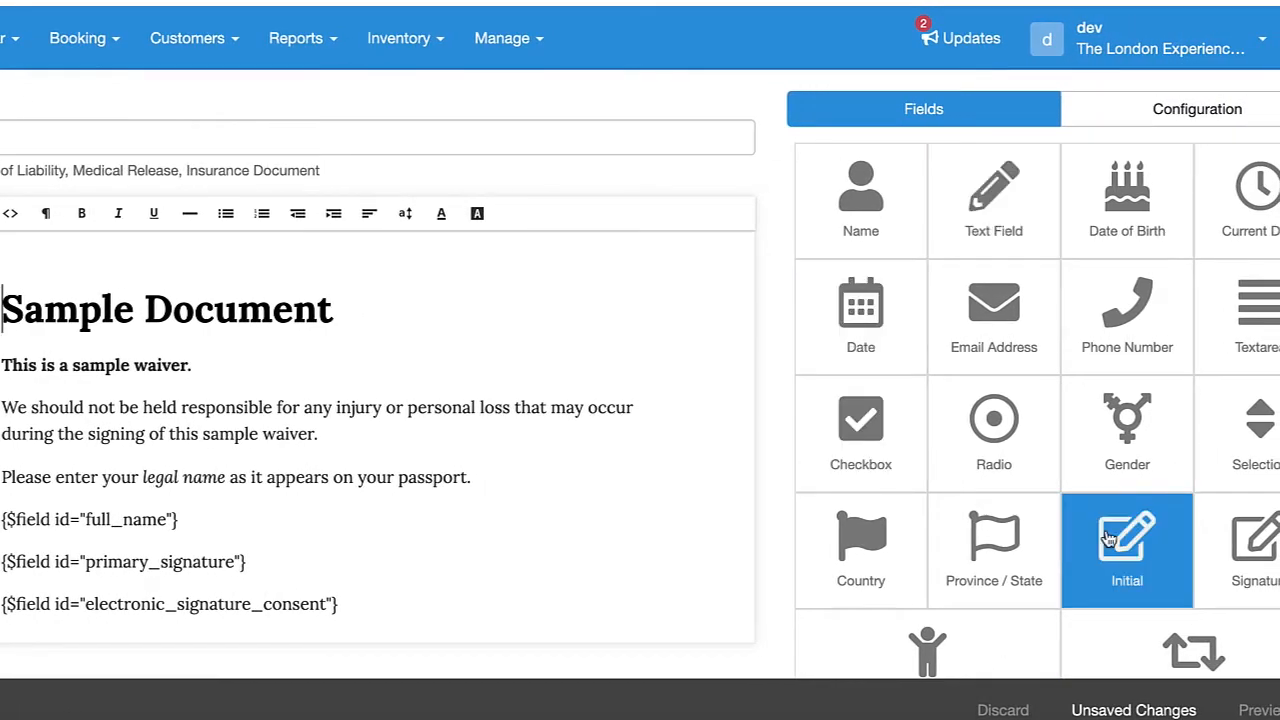
mouse_move(1128, 200)
type("DO")
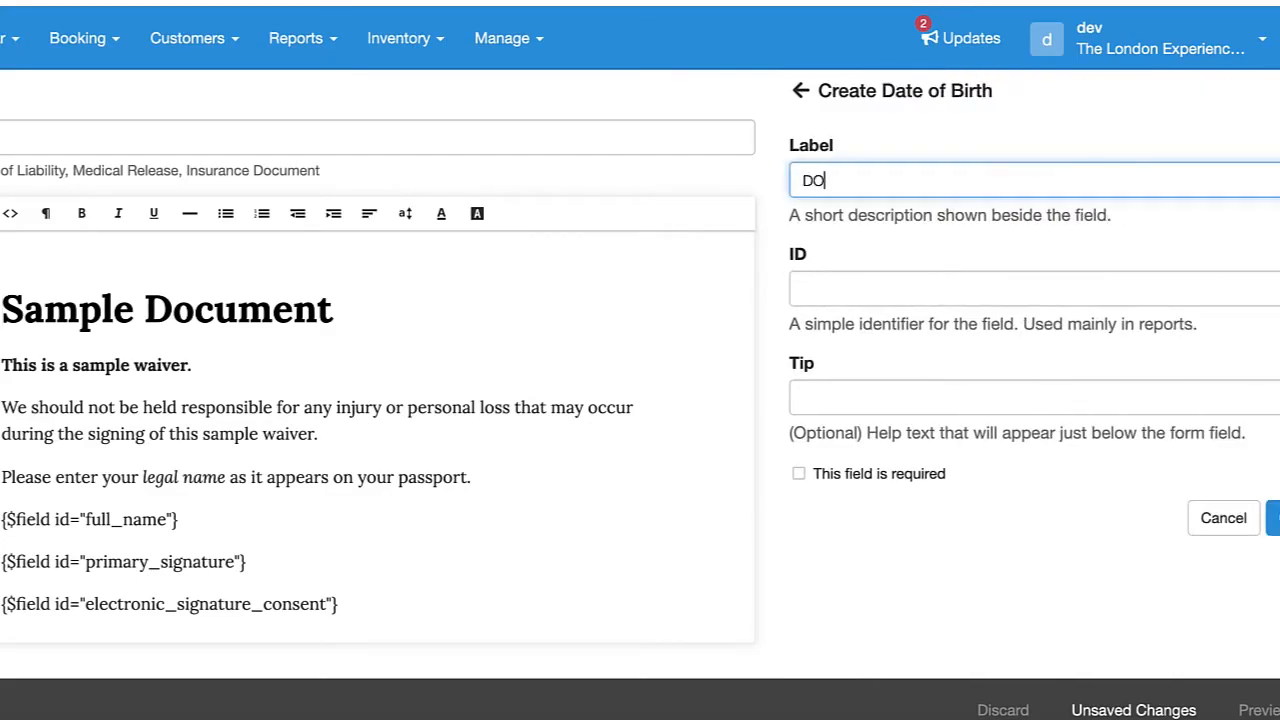
Step: Save a Date of Birth field labelled 'DOB' and check it in the Field List
type("B")
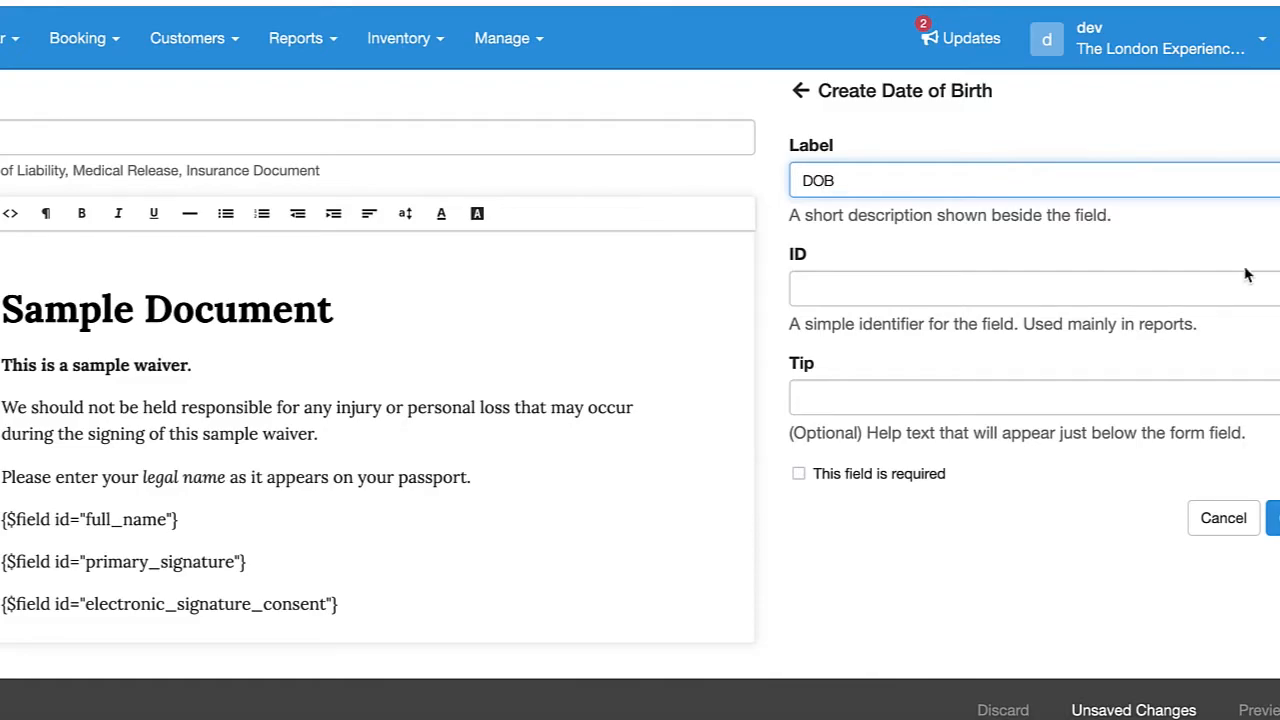
left_click(1224, 516)
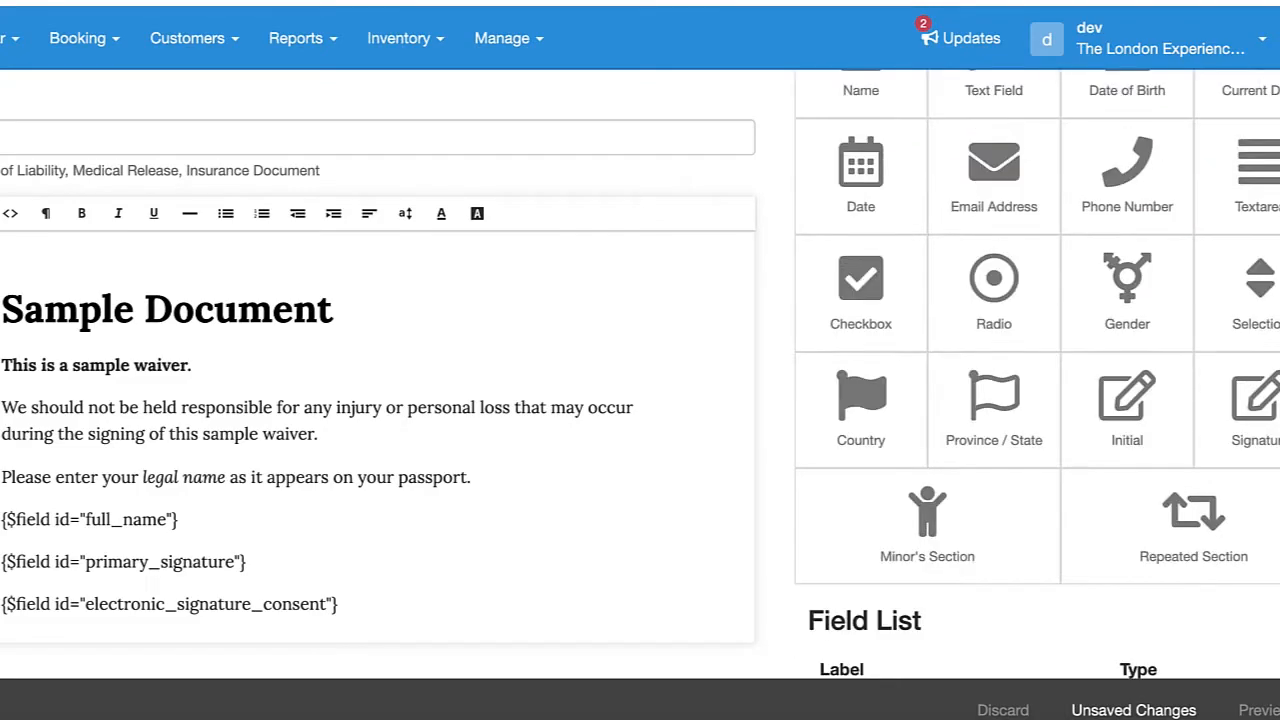
scroll("down", 3)
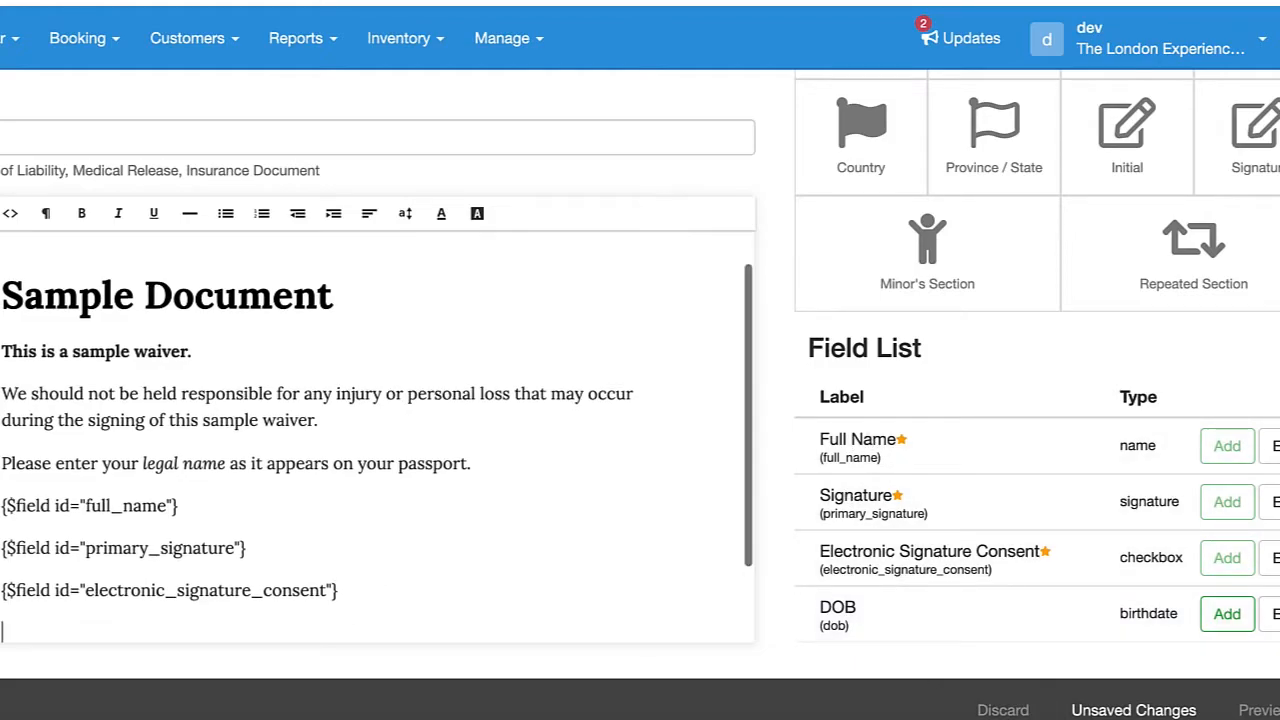
mouse_move(792, 664)
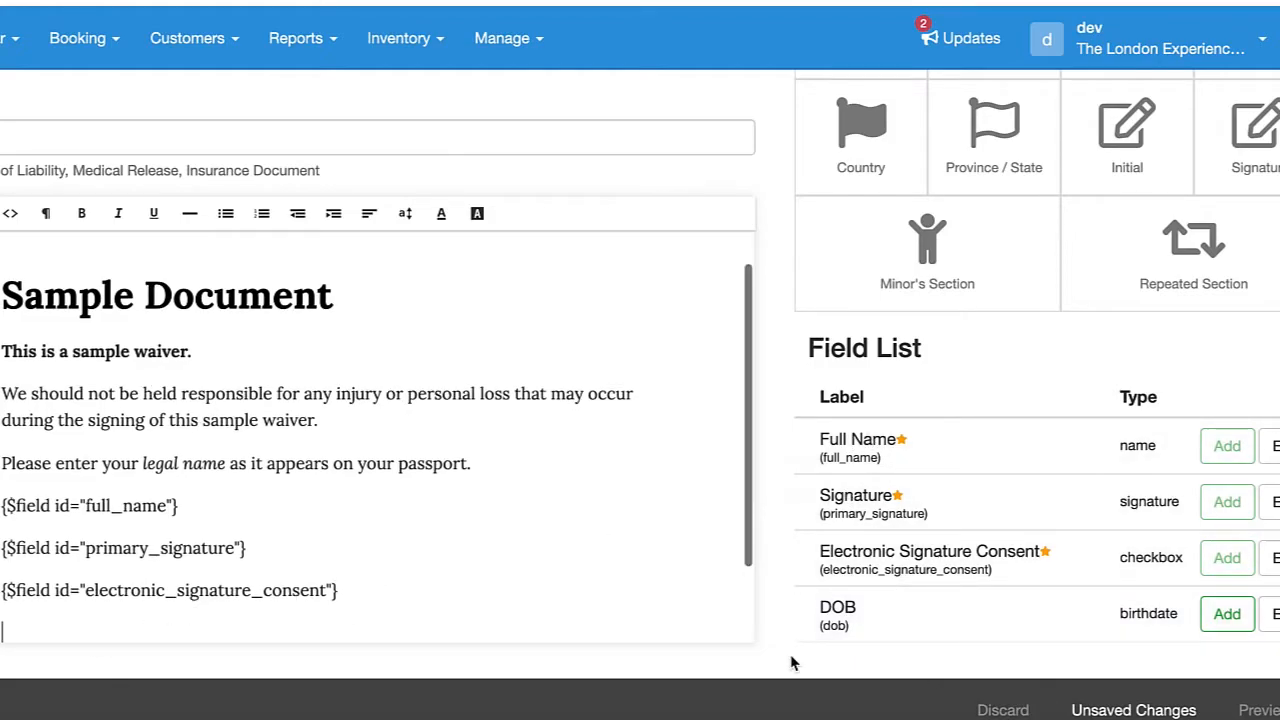
left_click(338, 588)
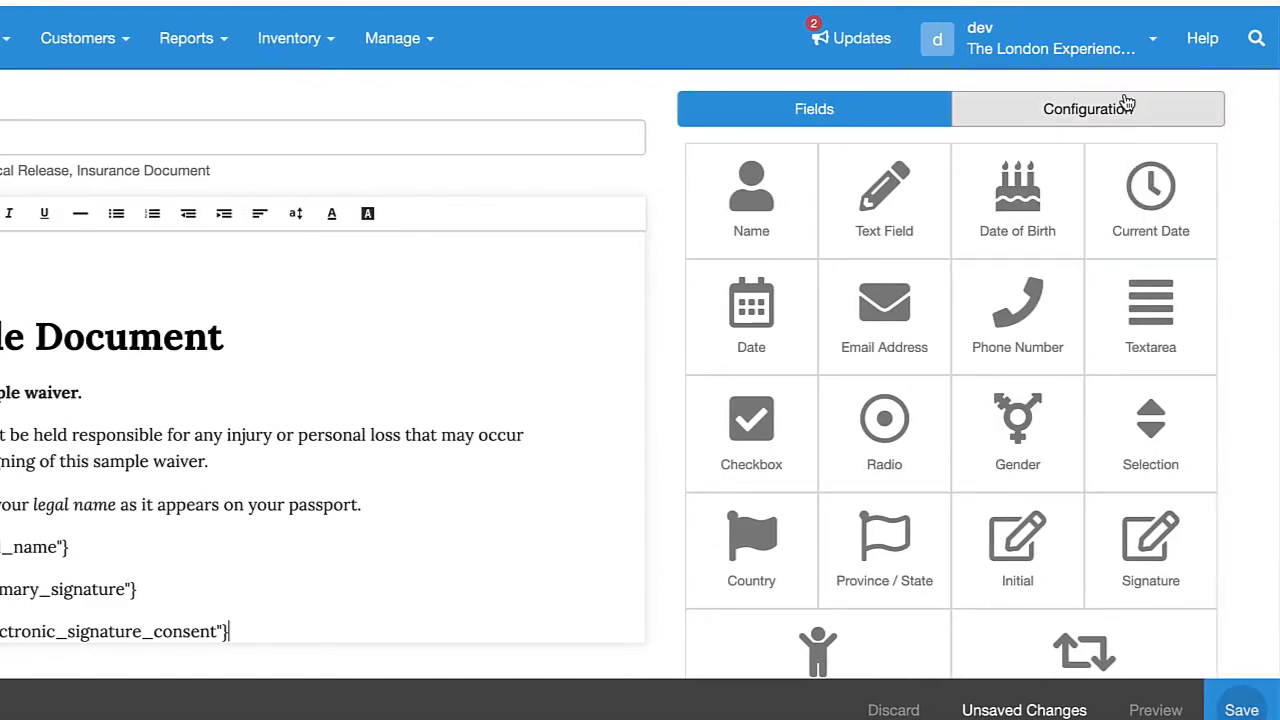
Step: Under Configuration > Applicable Items, tick every category including Tours
left_click(1088, 108)
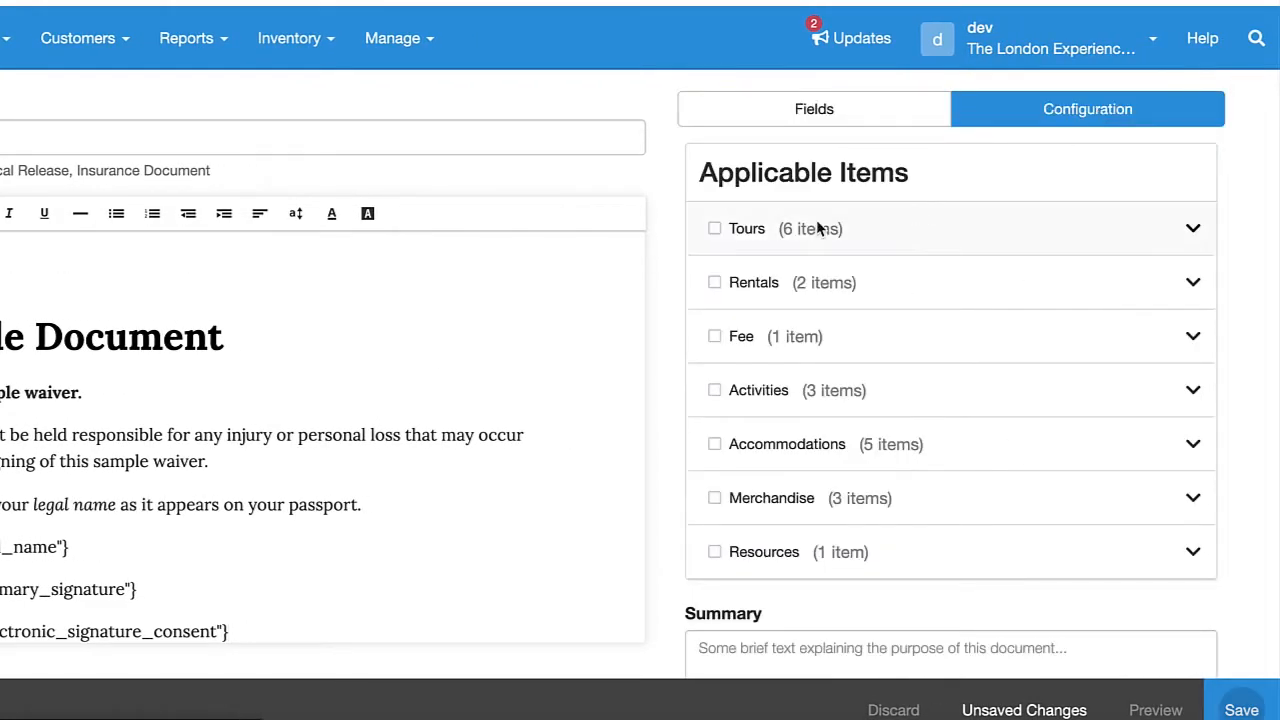
left_click(714, 358)
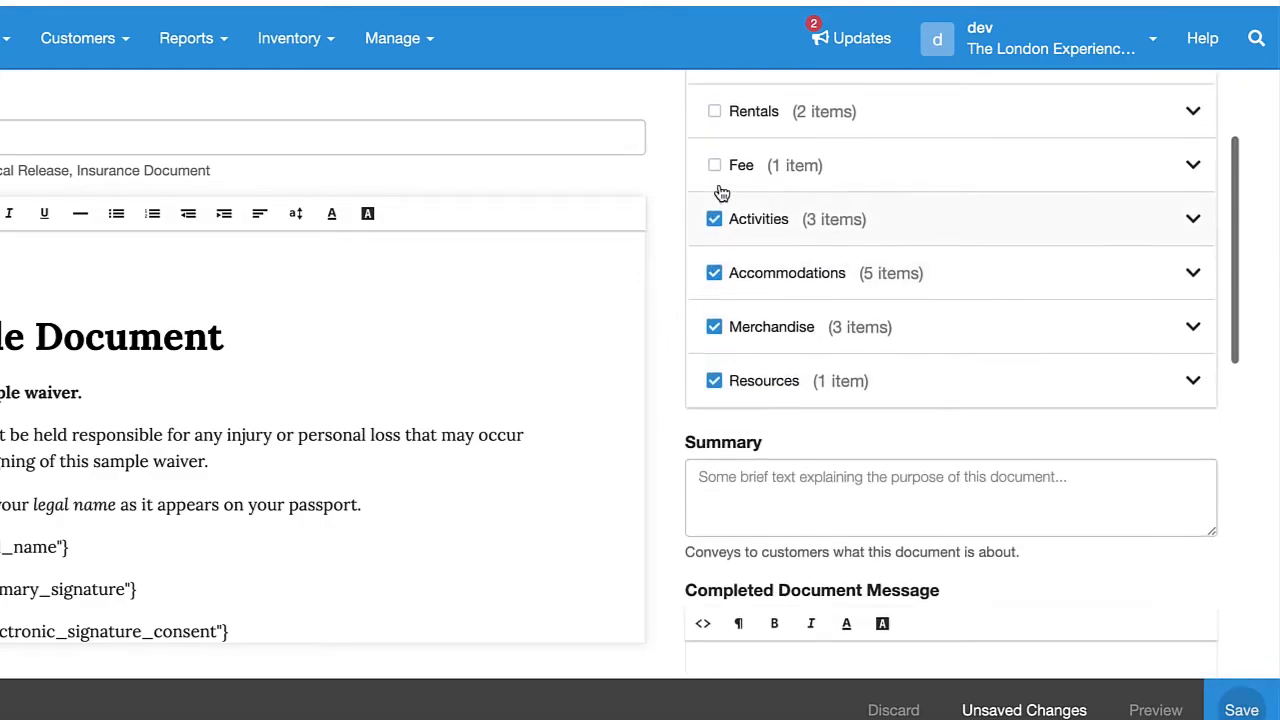
scroll("up", 3)
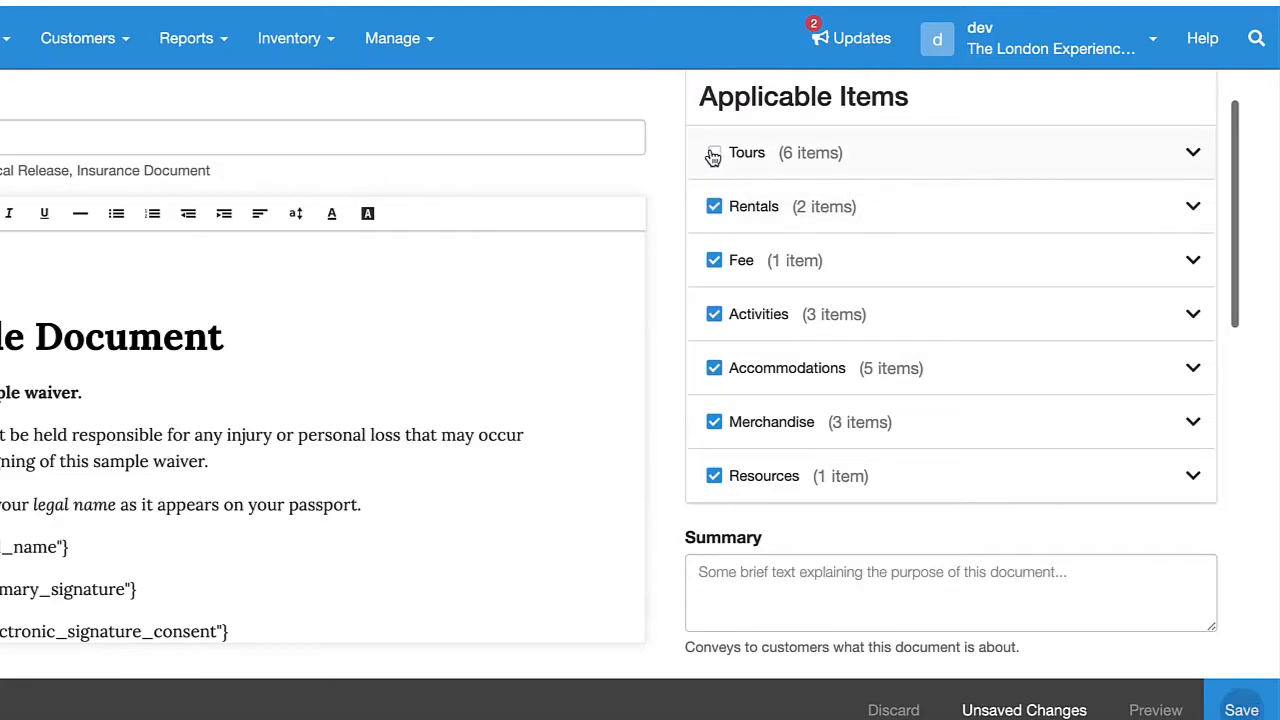
left_click(714, 152)
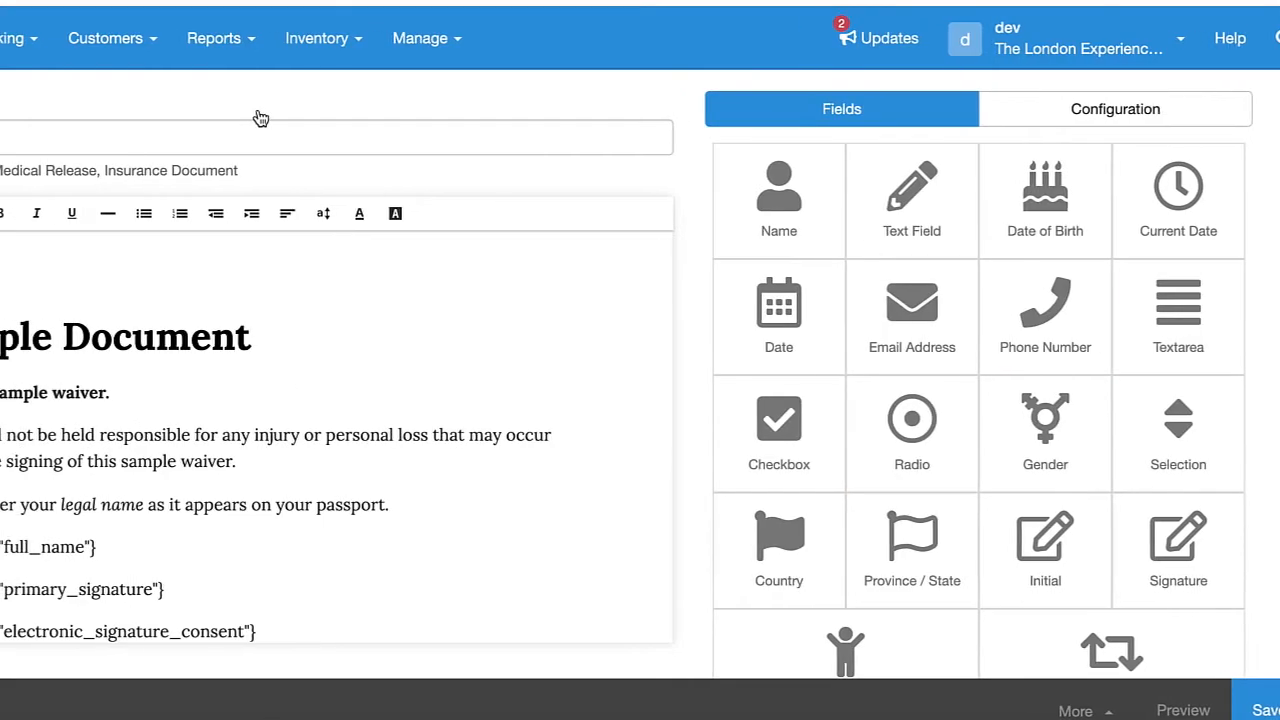
Step: From the Customer Booking Page, book the Overnight Tour and submit the booking details
left_click(232, 38)
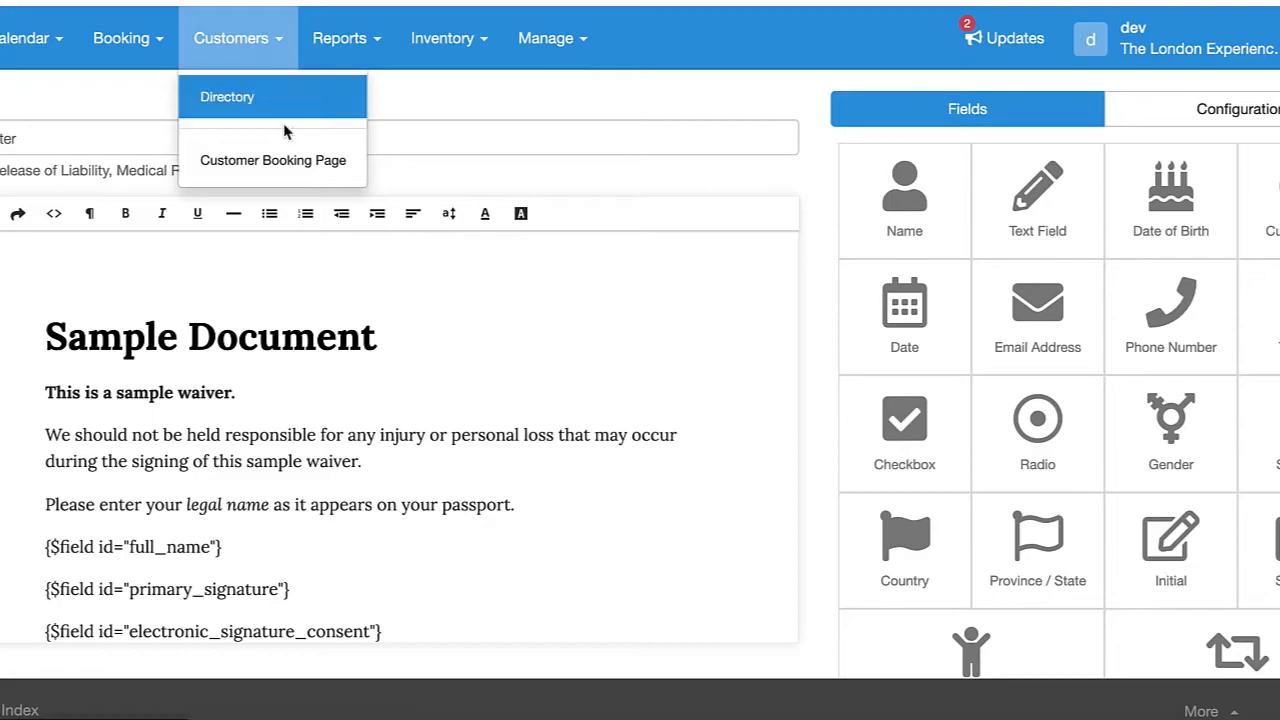
left_click(272, 160)
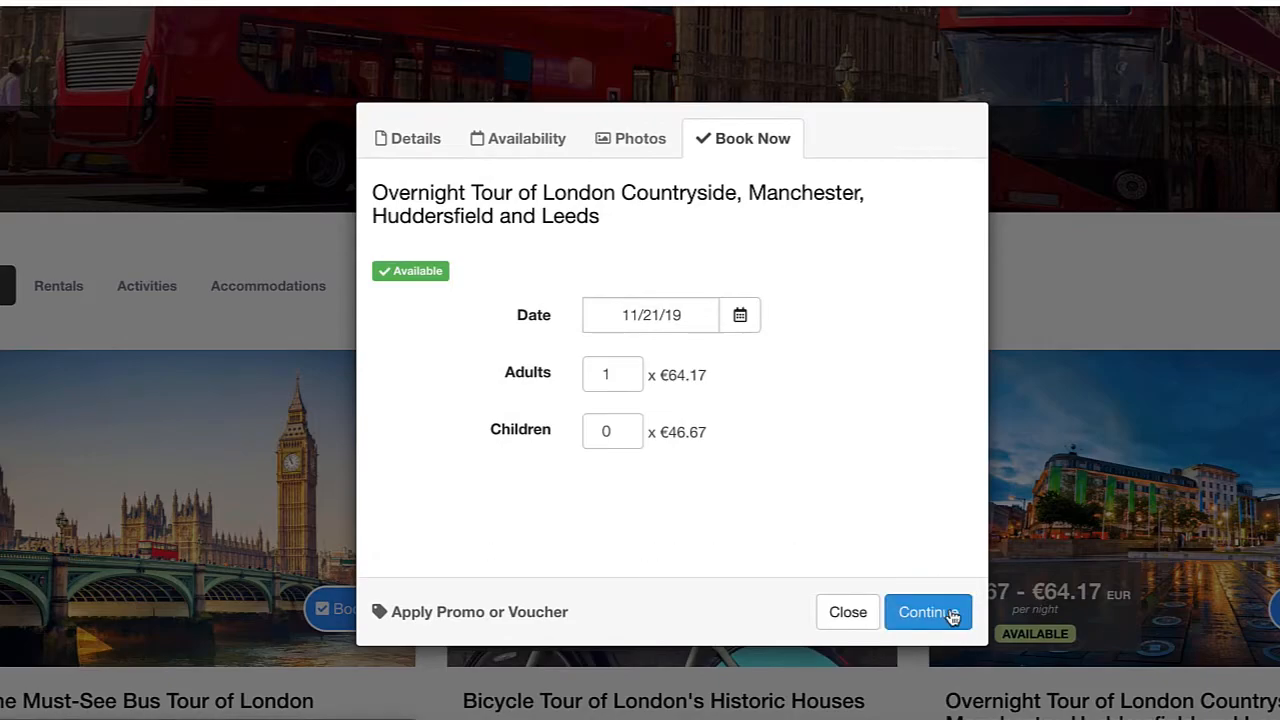
left_click(928, 612)
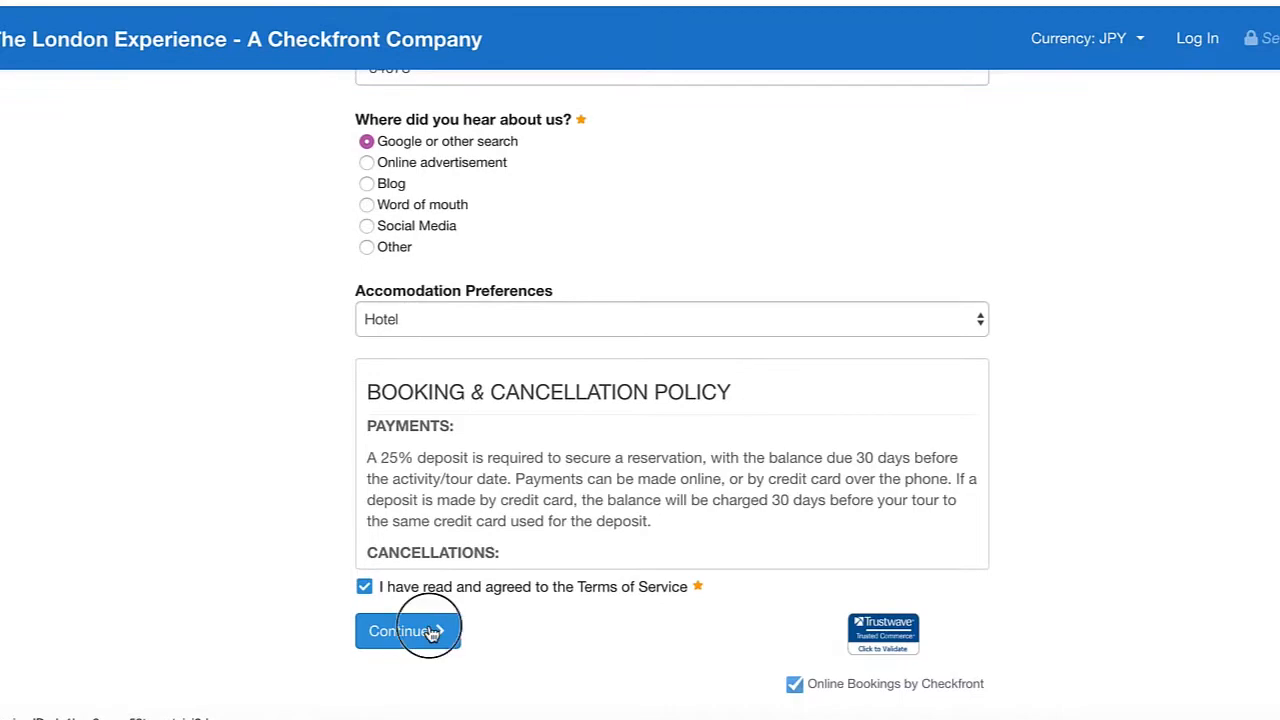
left_click(404, 632)
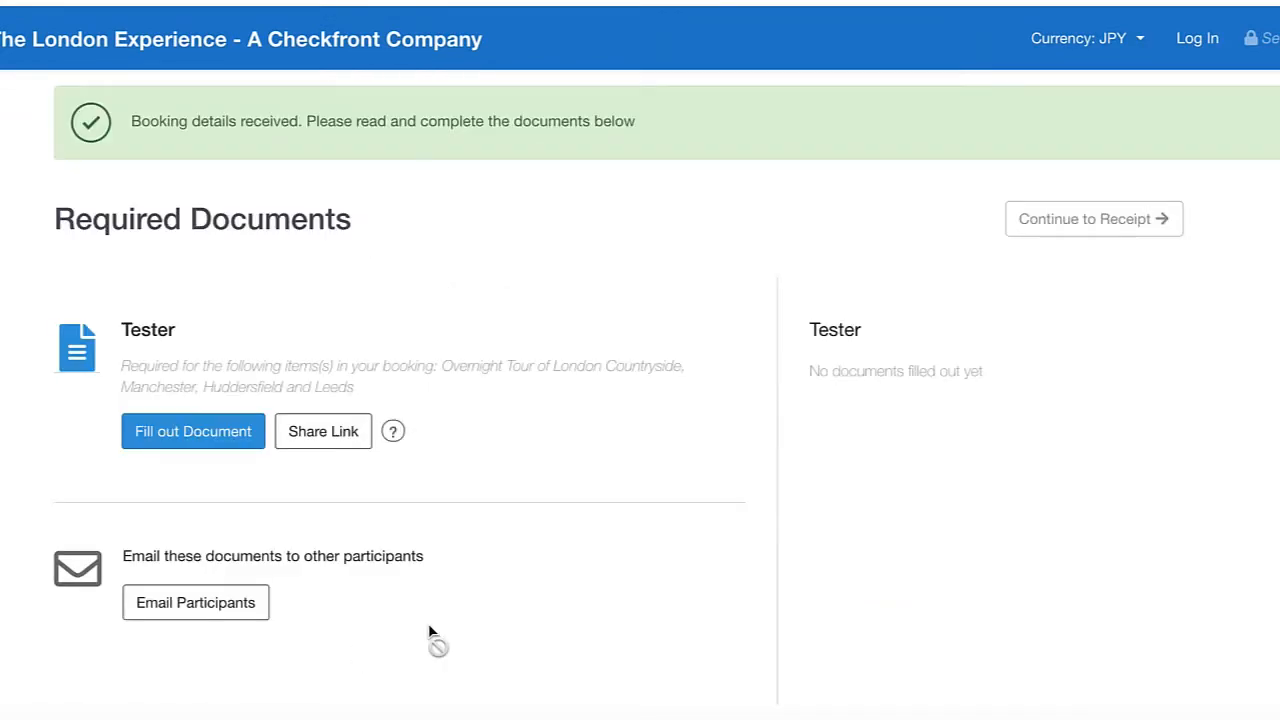
mouse_move(44, 296)
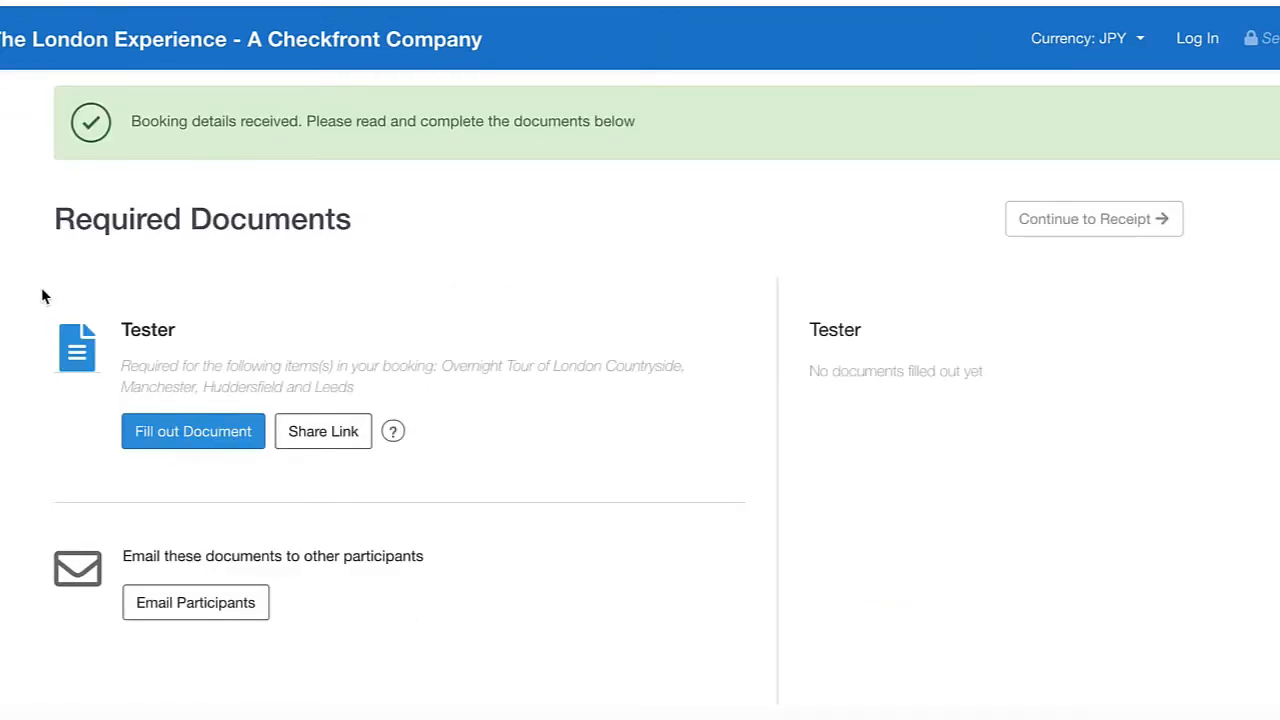
mouse_move(224, 448)
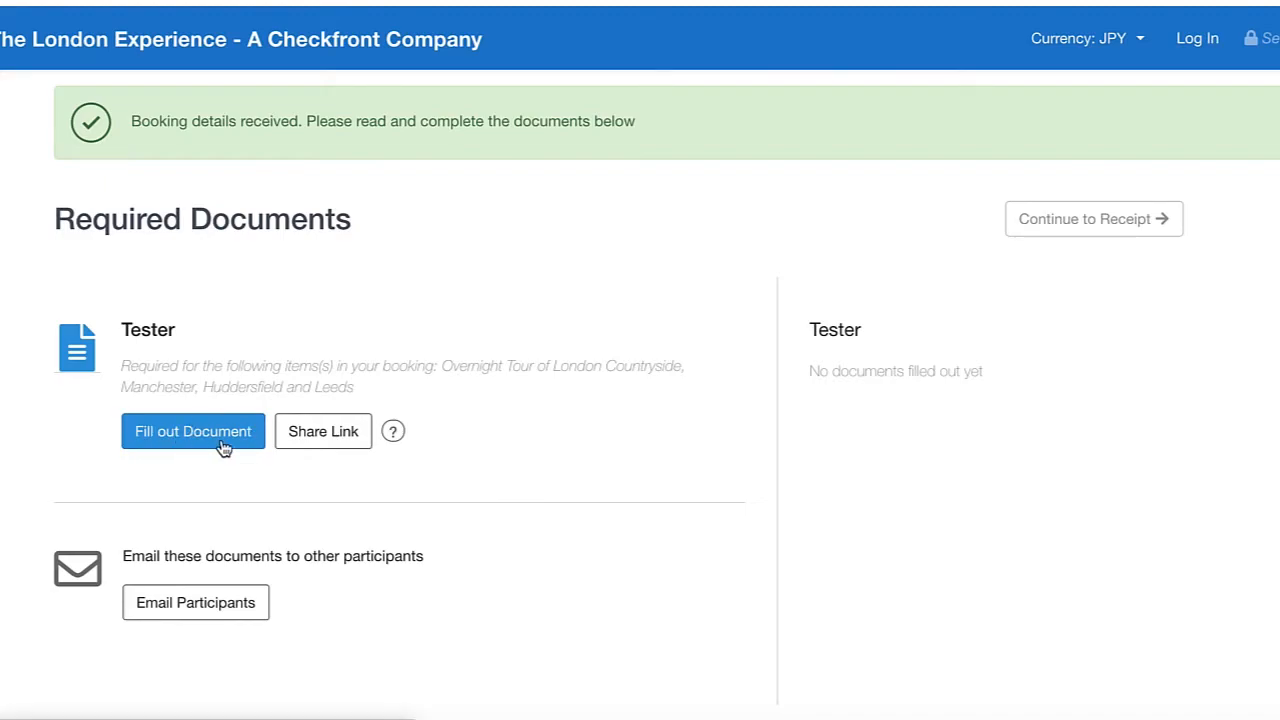
Step: Fill out the Tester document with the name 'Amy' and add a drawn signature
left_click(192, 432)
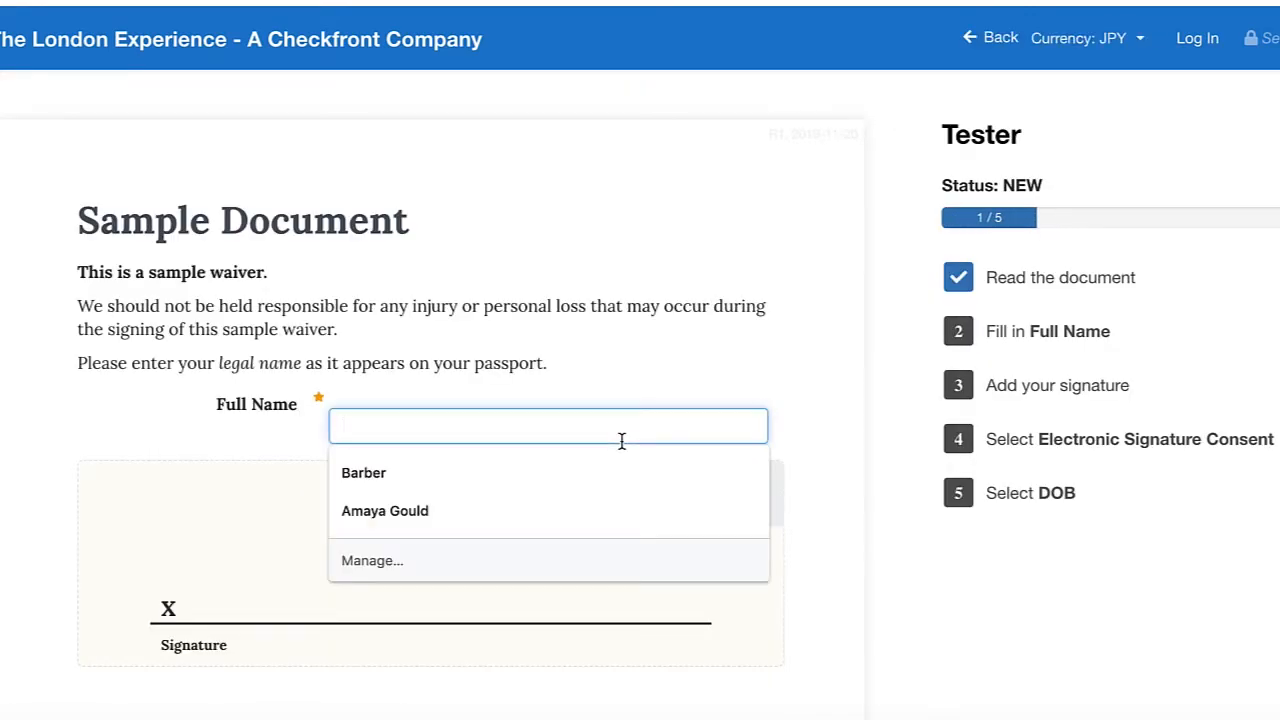
type("Amy")
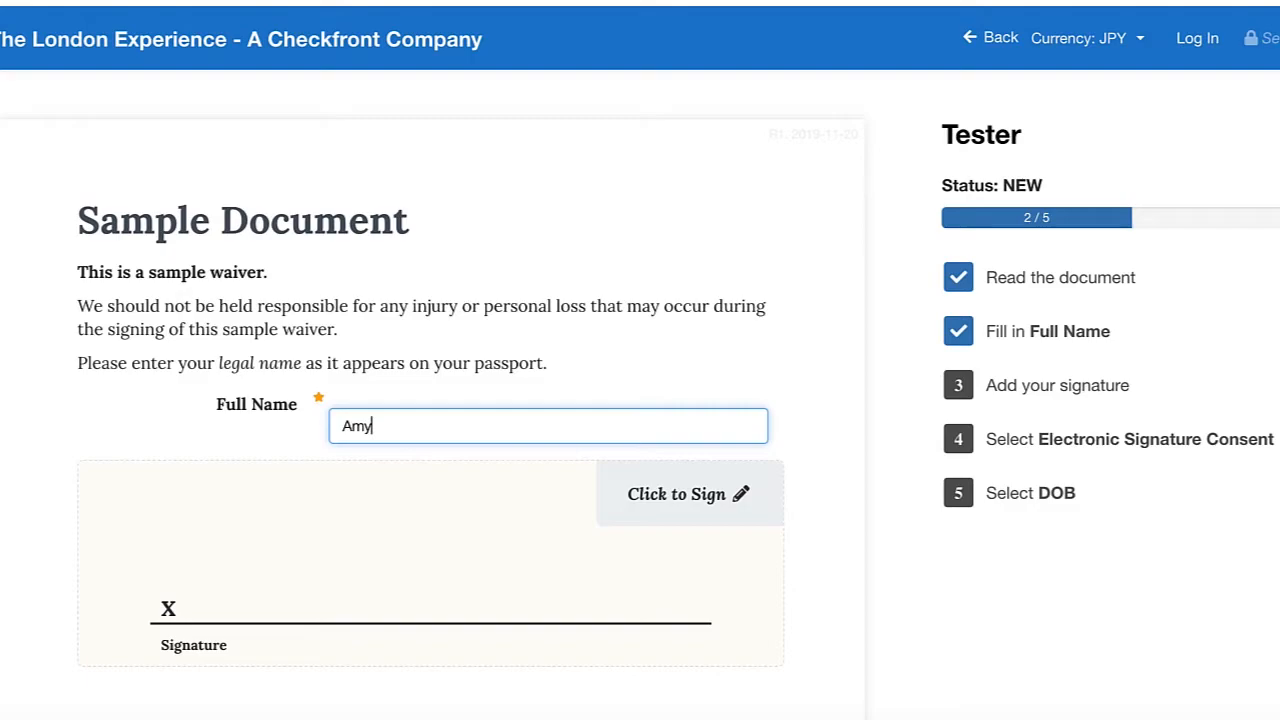
left_click(688, 494)
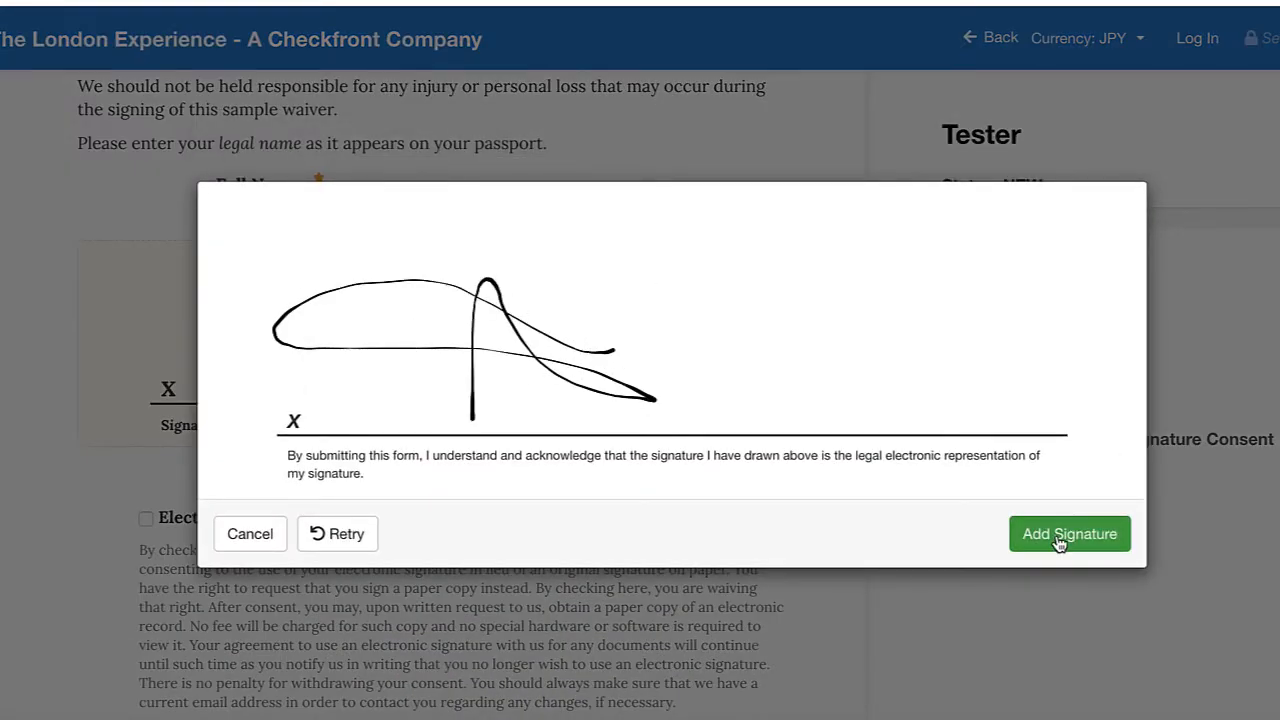
left_click(1068, 532)
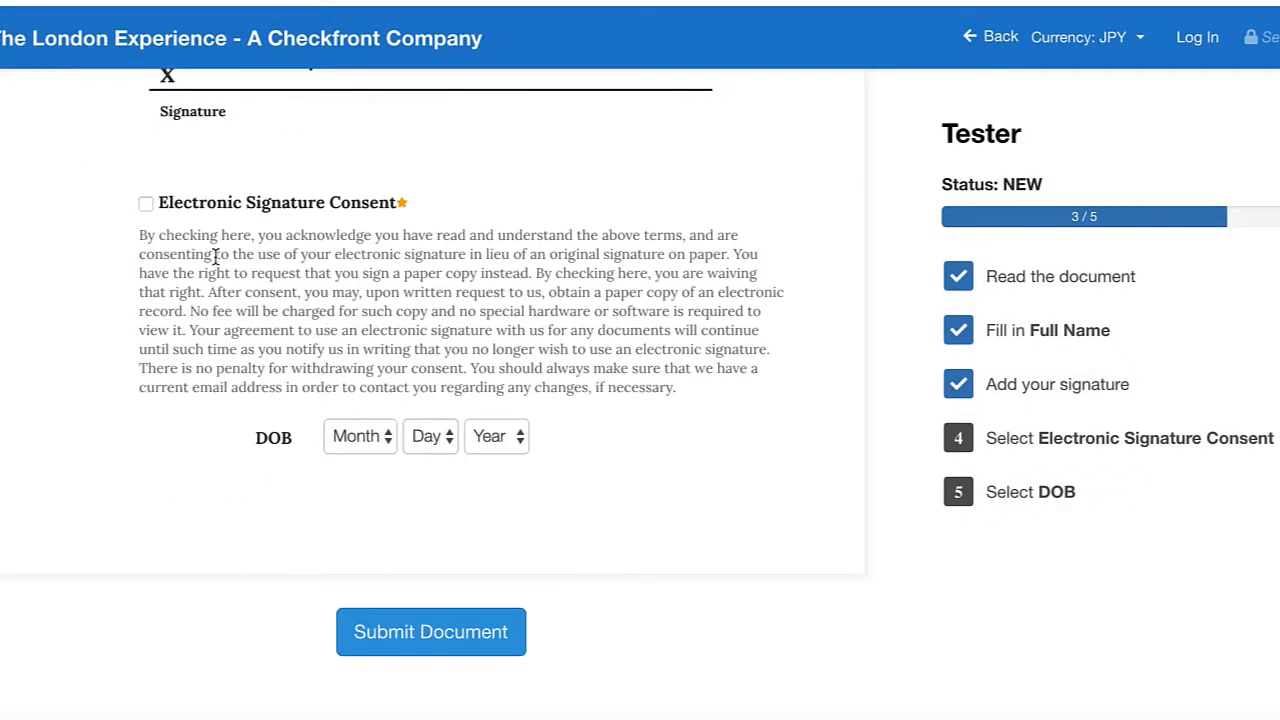
Step: Consent to electronic signature, set DOB to Feb 05 2018 and submit the waiver
left_click(146, 204)
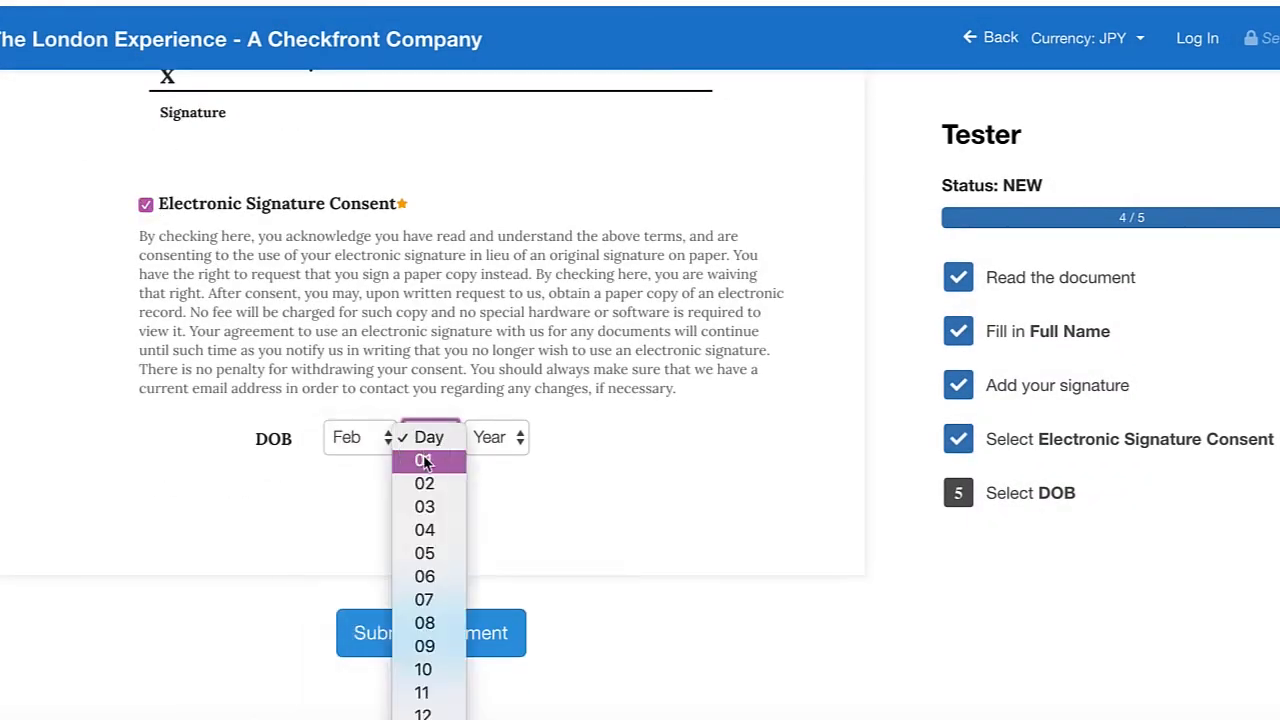
left_click(424, 552)
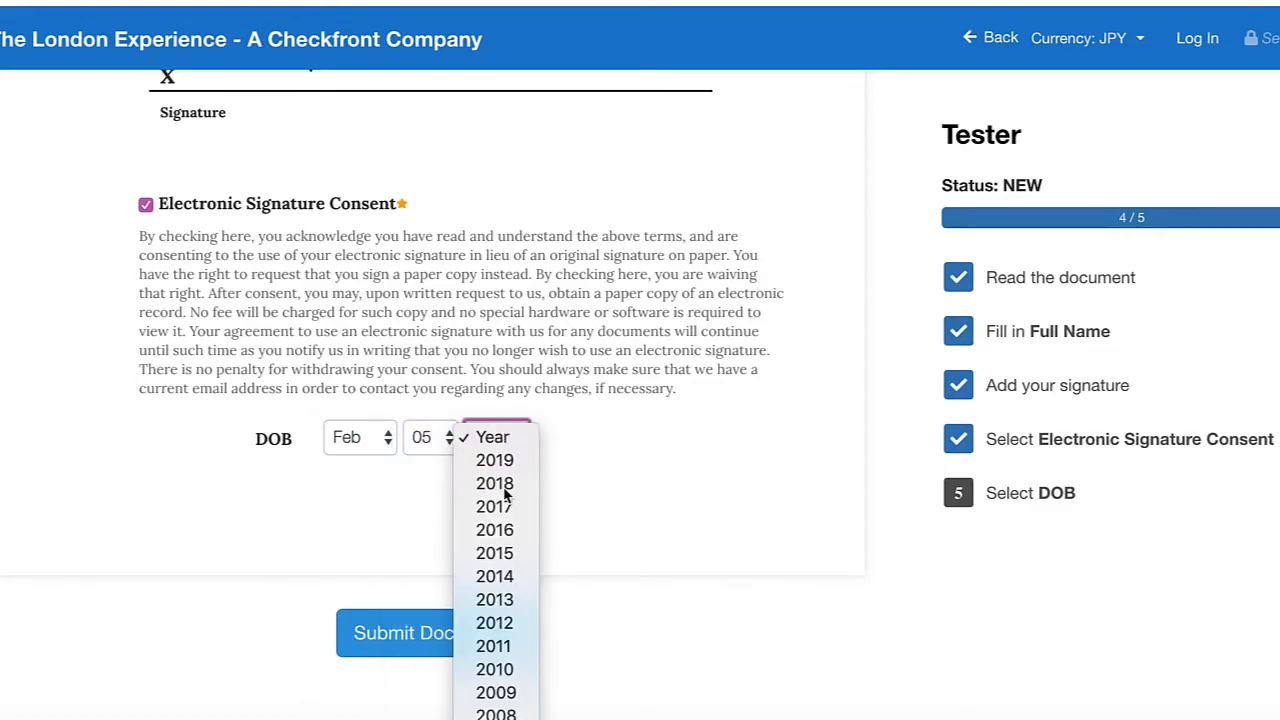
left_click(494, 482)
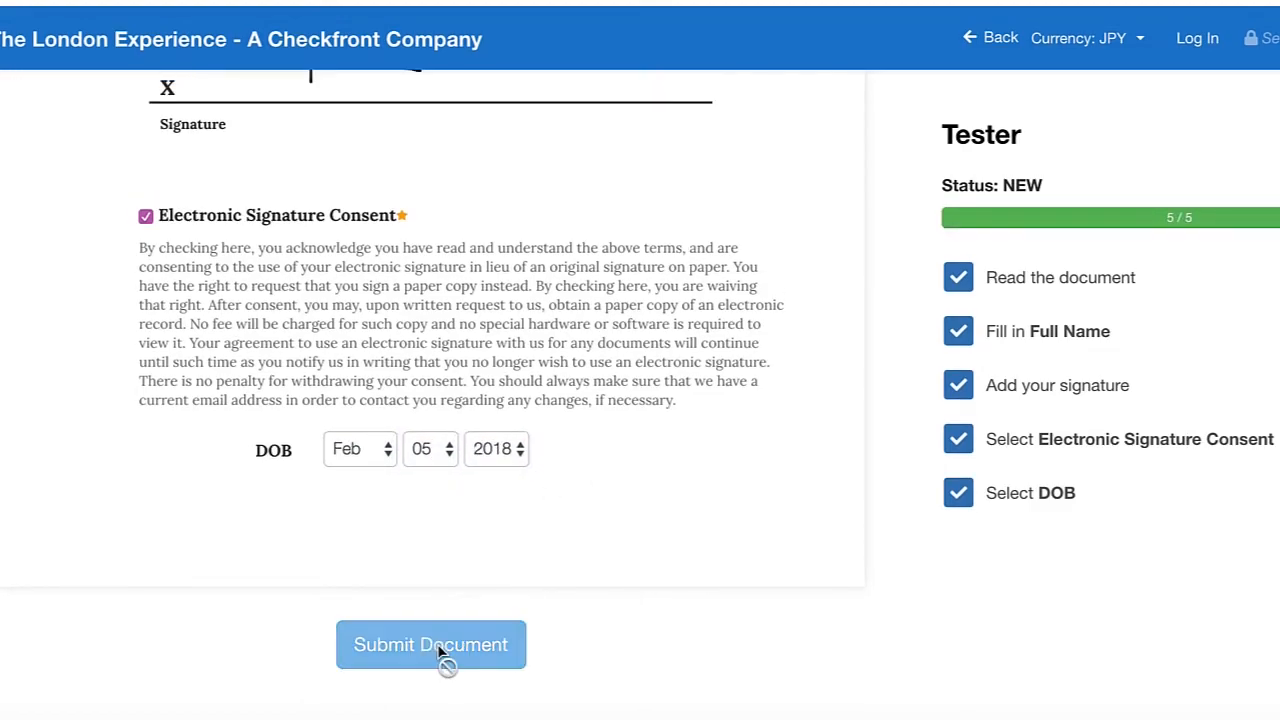
left_click(432, 644)
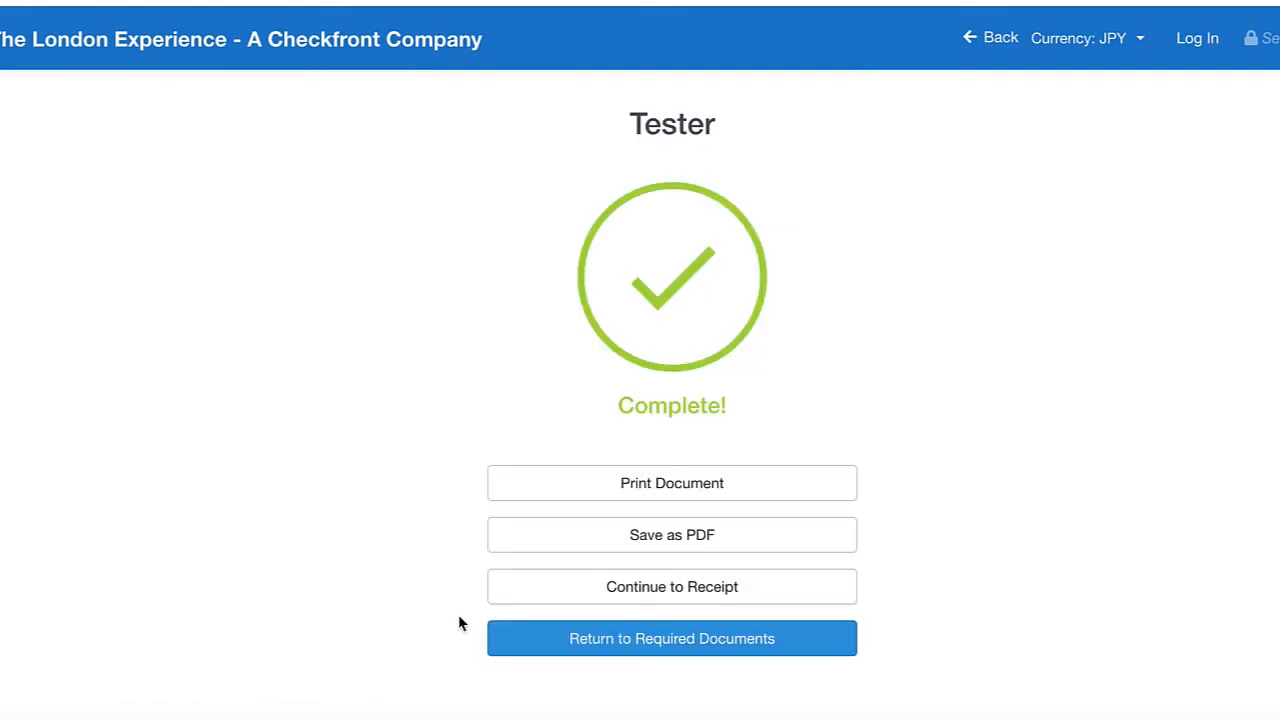